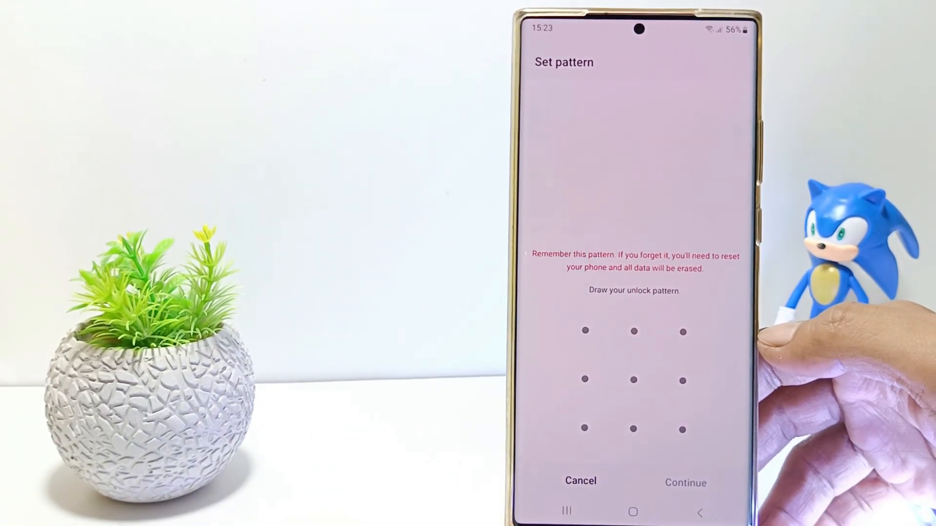
- Draw the L-shaped pattern from top-left across to top-middle and down to bottom-middle, then continue
{"action": "left_click", "coordinate": [585, 331]}
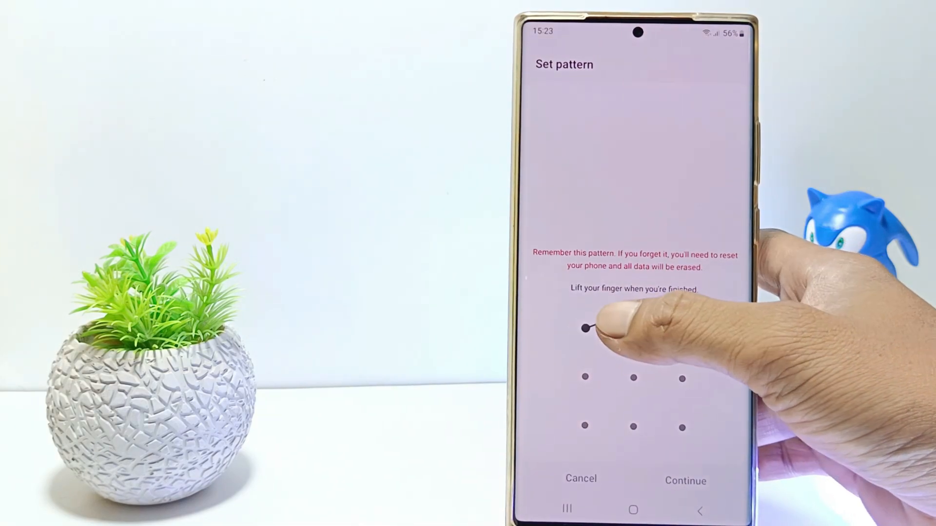
{"action": "left_click_drag", "start_coordinate": [584, 332], "coordinate": [634, 430]}
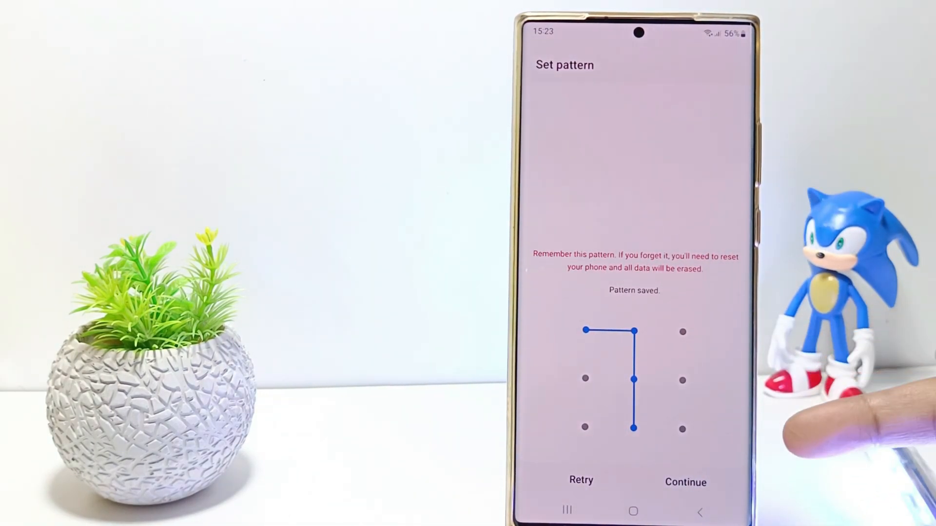
{"action": "left_click", "coordinate": [685, 482]}
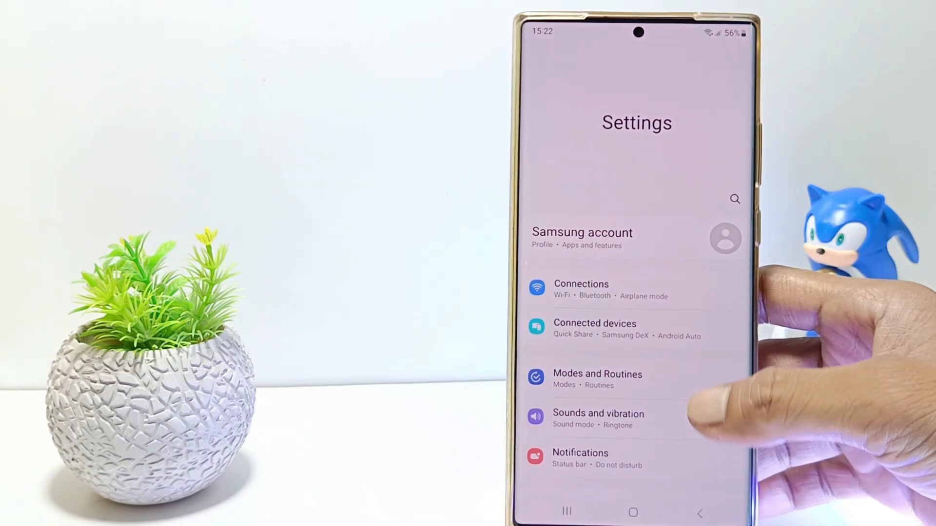
- Open Lock screen settings from the main Settings list, showing screen lock type None
{"action": "scroll", "scroll_direction": "down", "scroll_amount": 3}
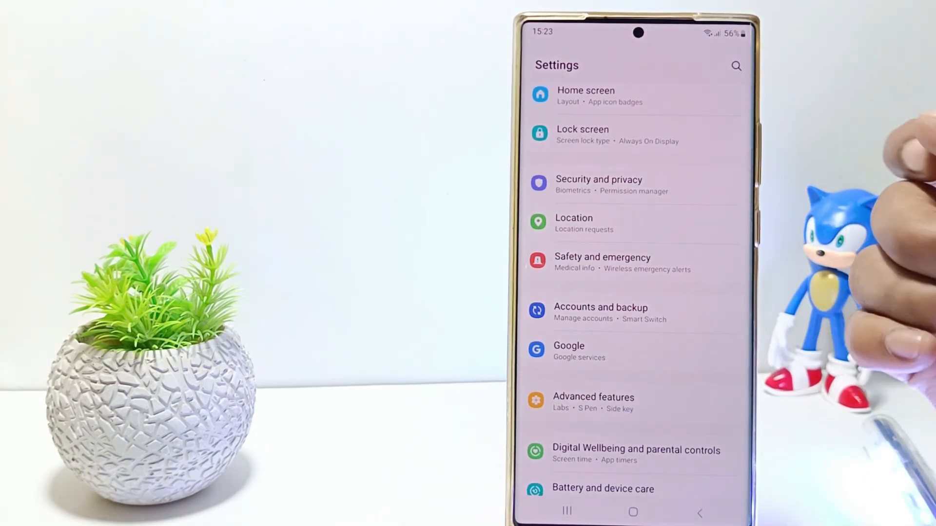
{"action": "left_click", "coordinate": [582, 129]}
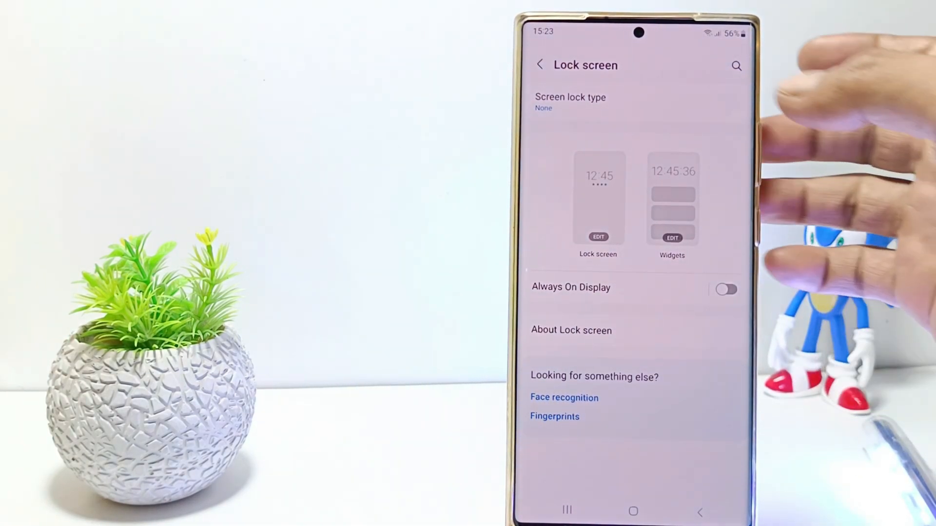
- Open the screen lock type options to choose Pattern
{"action": "left_click", "coordinate": [569, 101]}
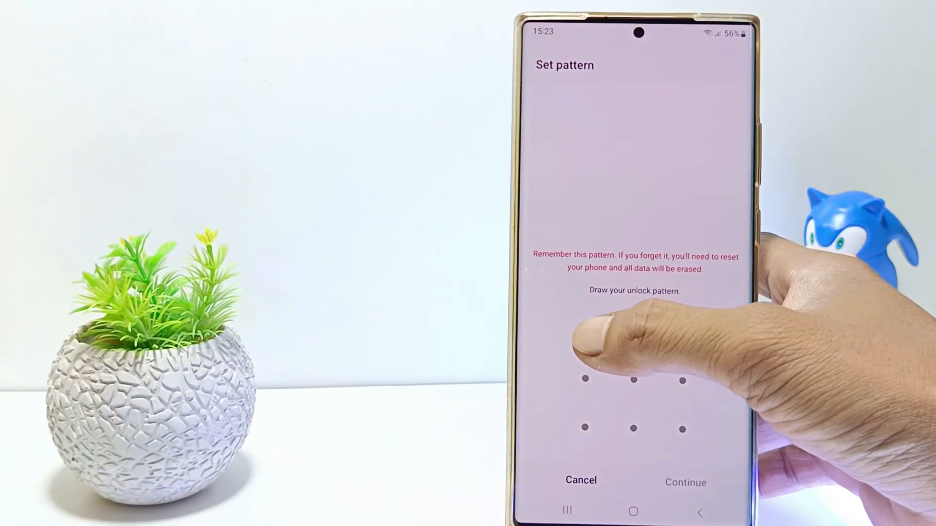
- Draw the L-shaped pattern, redraw it identically, and confirm it
{"action": "left_click_drag", "start_coordinate": [583, 332], "coordinate": [634, 429]}
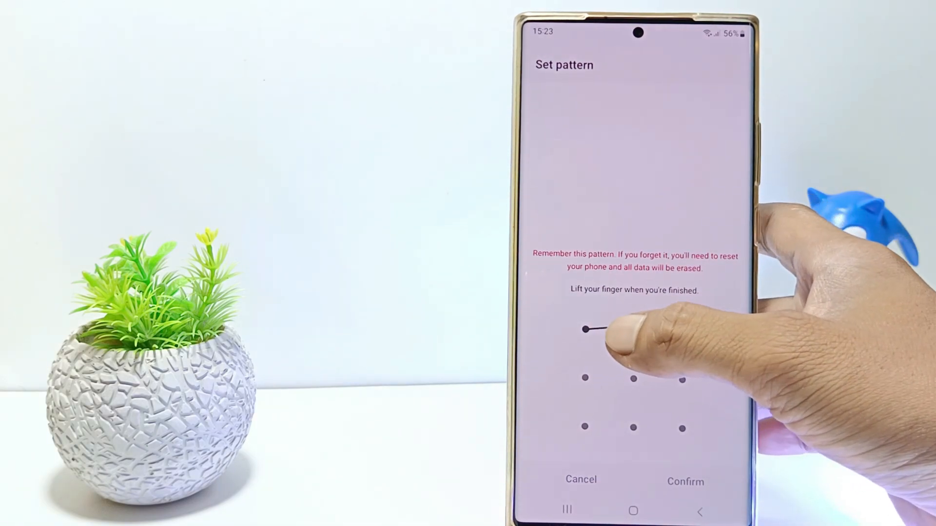
{"action": "left_click_drag", "start_coordinate": [583, 331], "coordinate": [633, 428]}
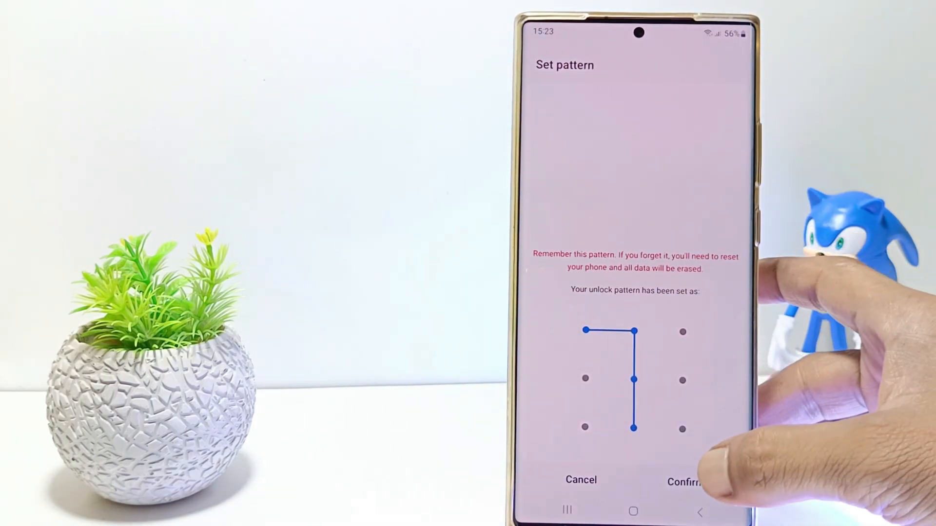
{"action": "left_click", "coordinate": [684, 481]}
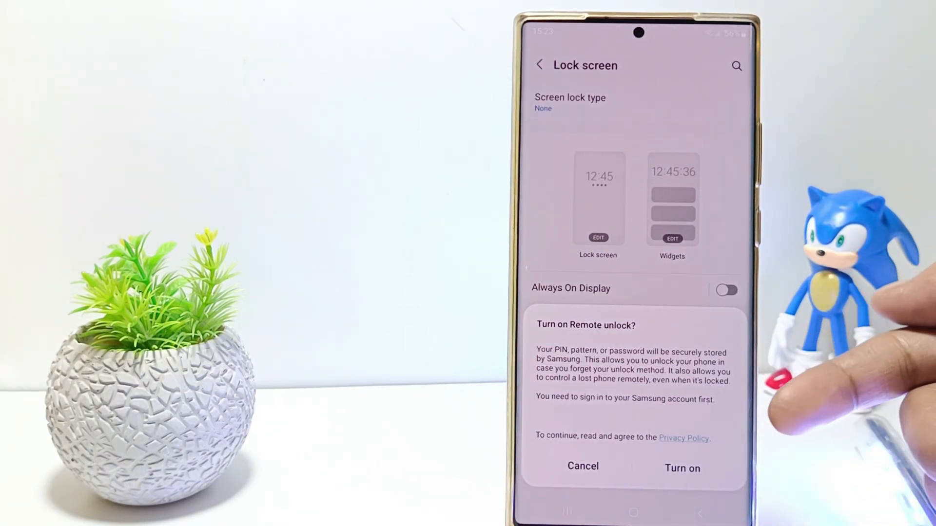
- Cancel the Turn on Remote unlock? prompt
{"action": "left_click", "coordinate": [682, 467]}
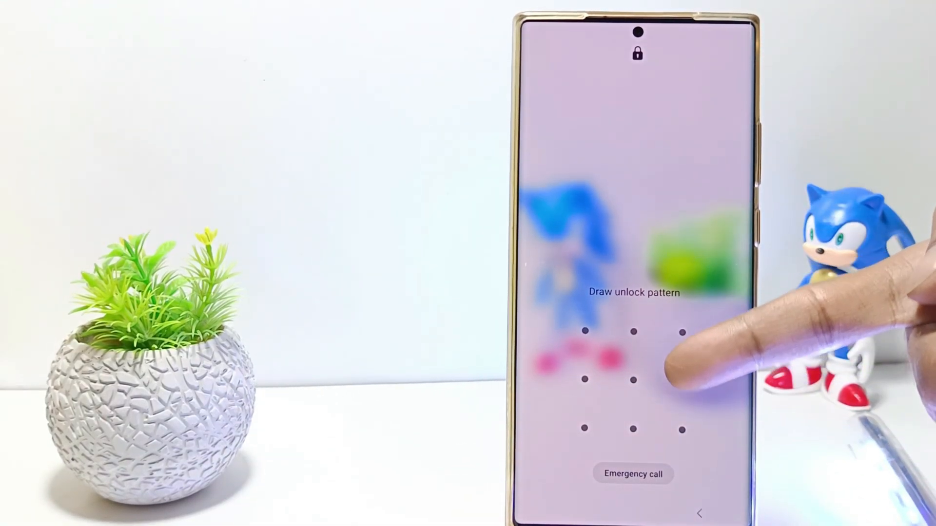
- Trace the saved L-shaped pattern on the lock screen grid
{"action": "left_click_drag", "start_coordinate": [681, 332], "coordinate": [631, 428]}
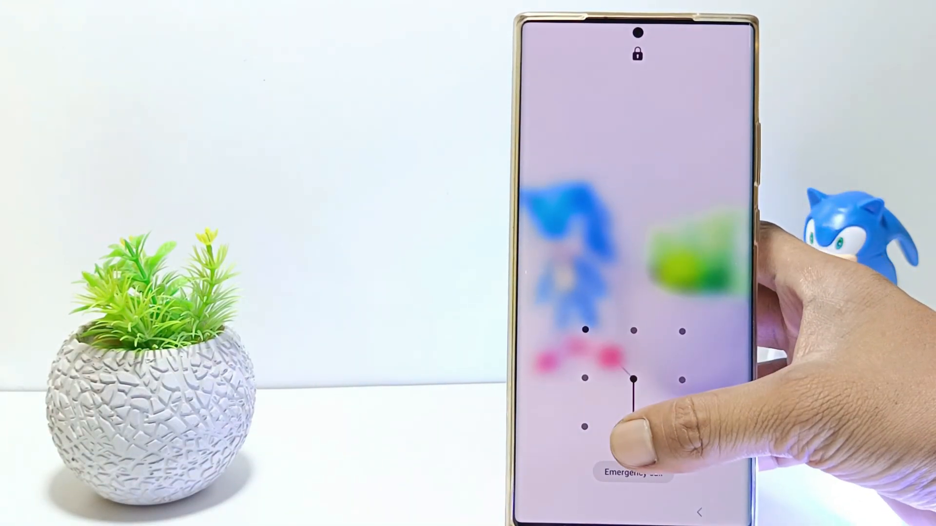